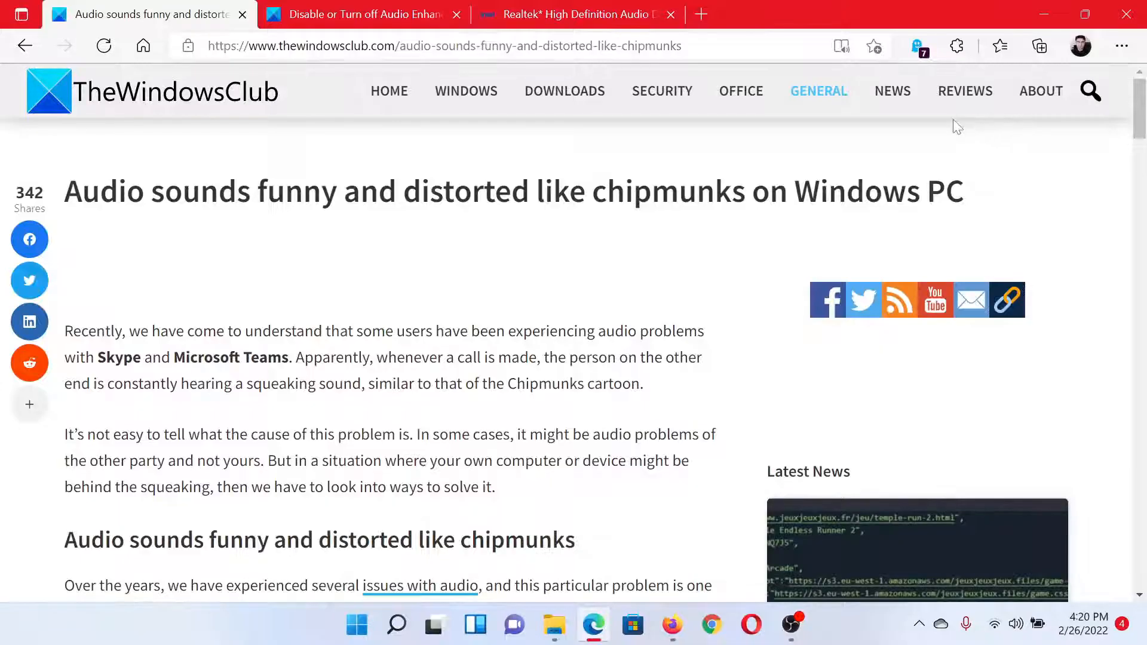
mouse_move(618, 151)
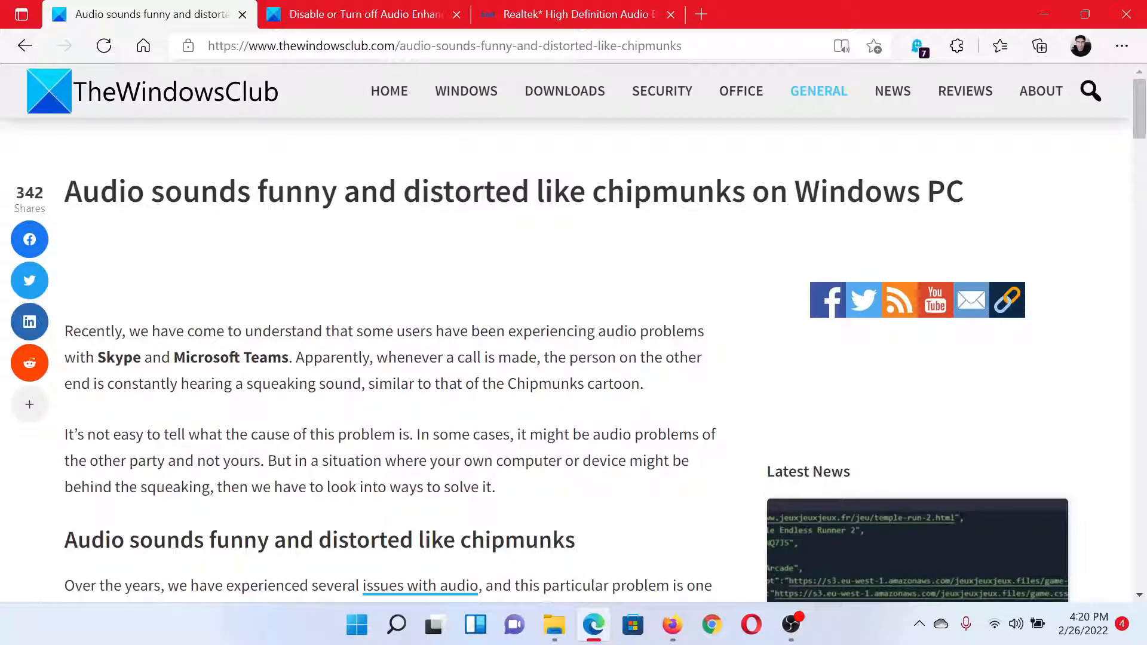
- Scroll past the tips list to section 2] Run Audio Troubleshooters
scroll(down, 3)
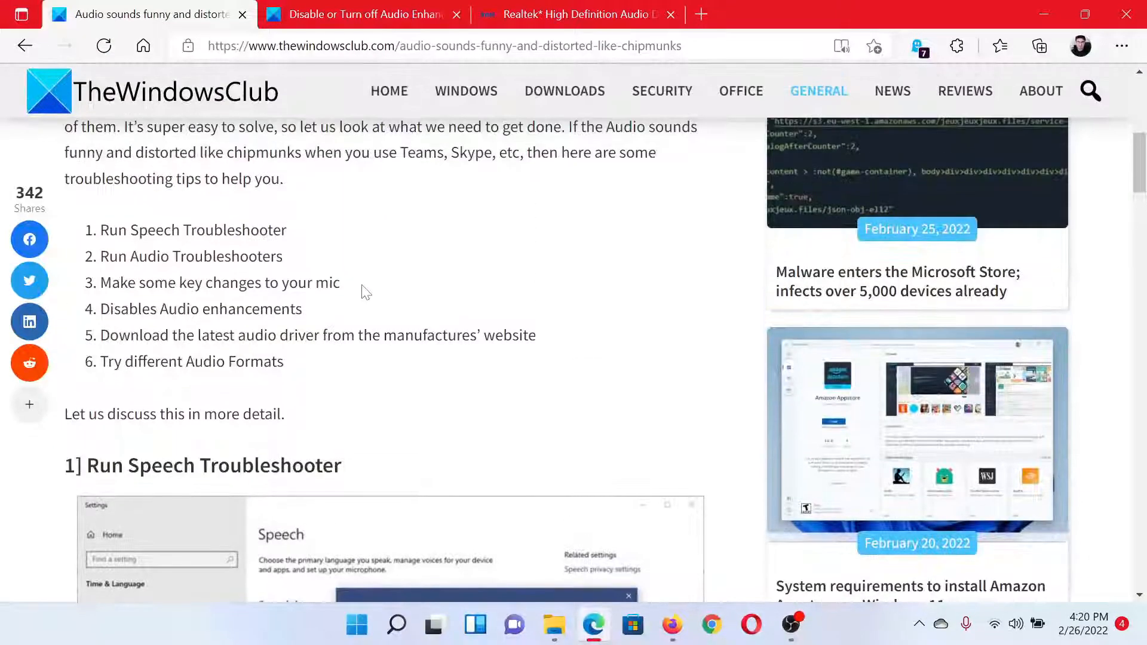
scroll(down, 3)
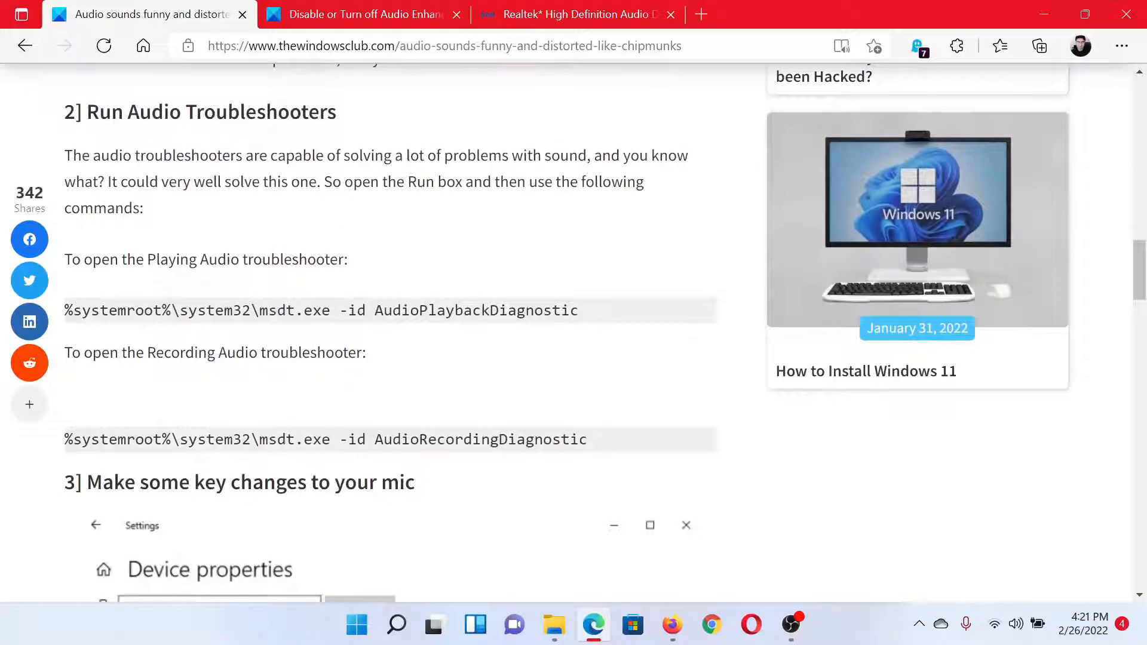
- Copy the AudioPlaybackDiagnostic command and run it from the Run box
right_click(293, 310)
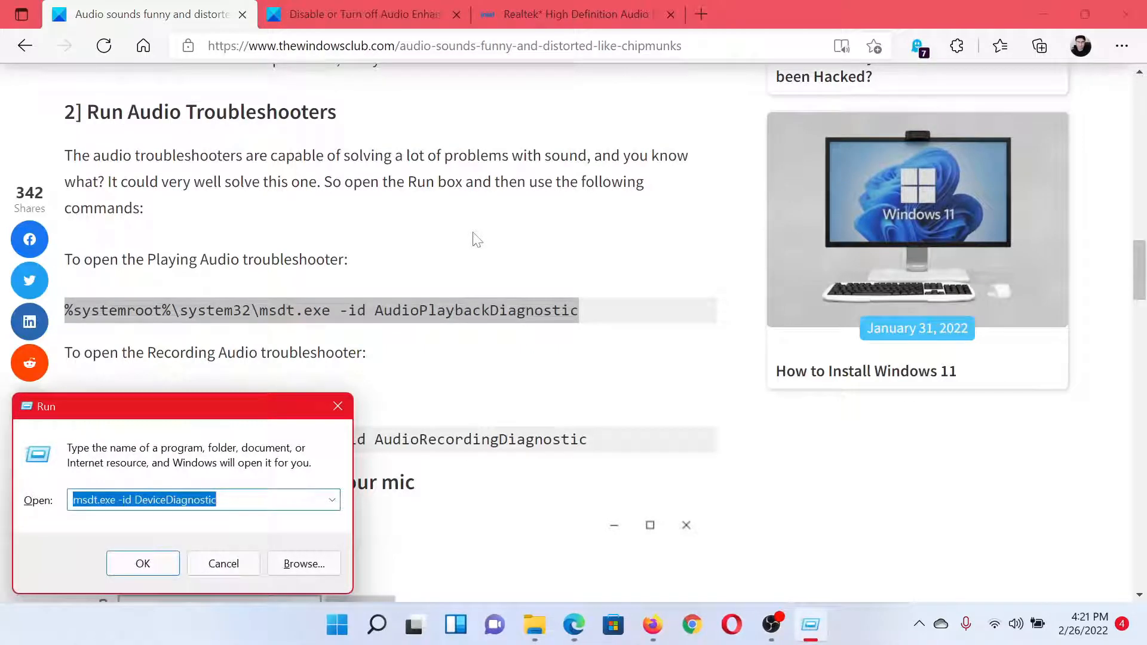
click(143, 564)
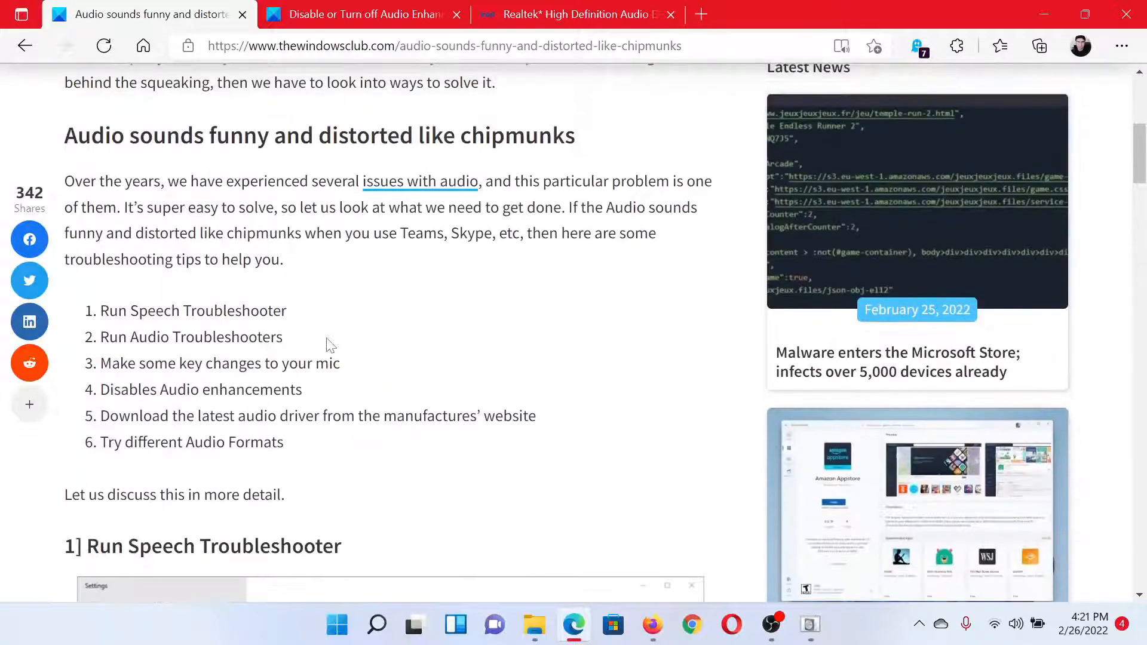
click(574, 14)
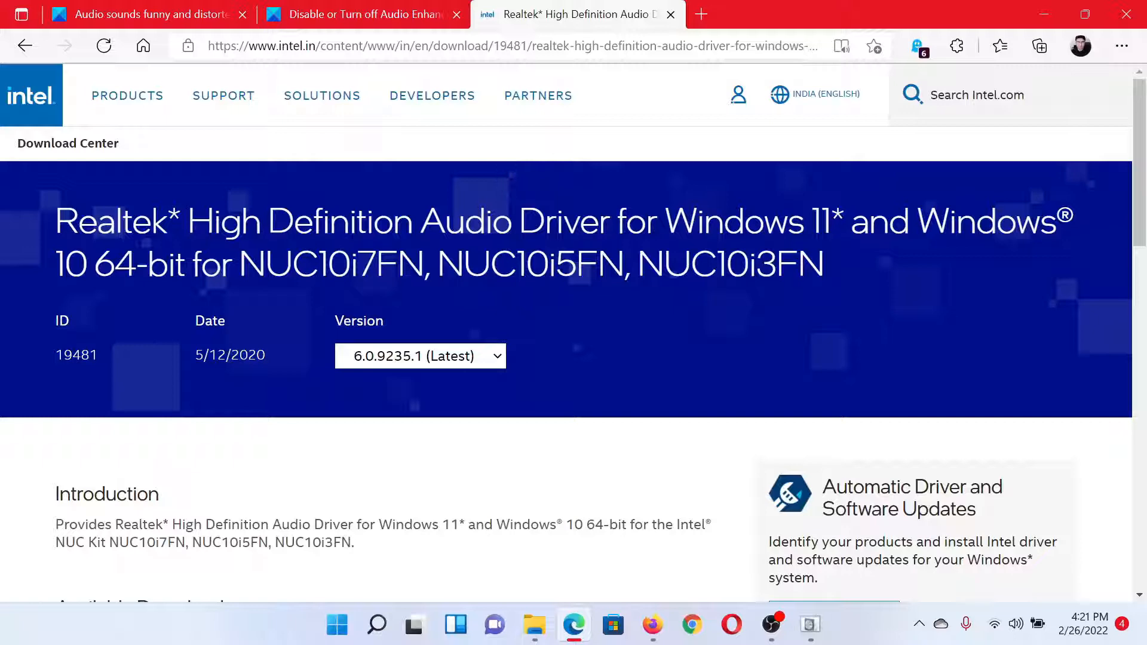
scroll(down, 3)
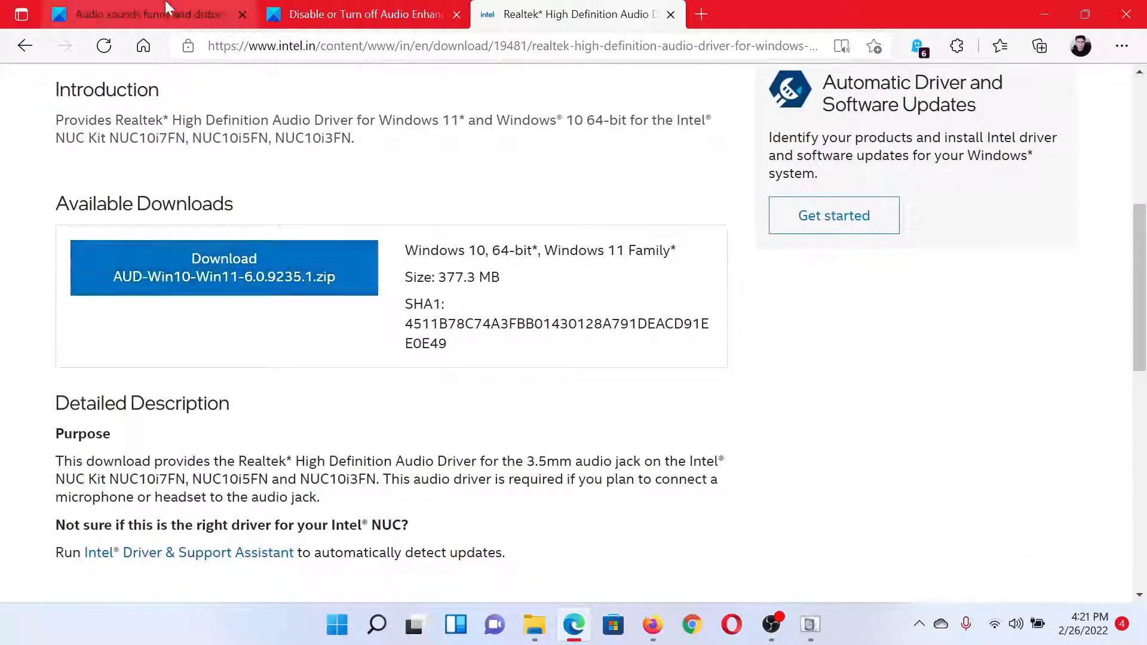
click(131, 13)
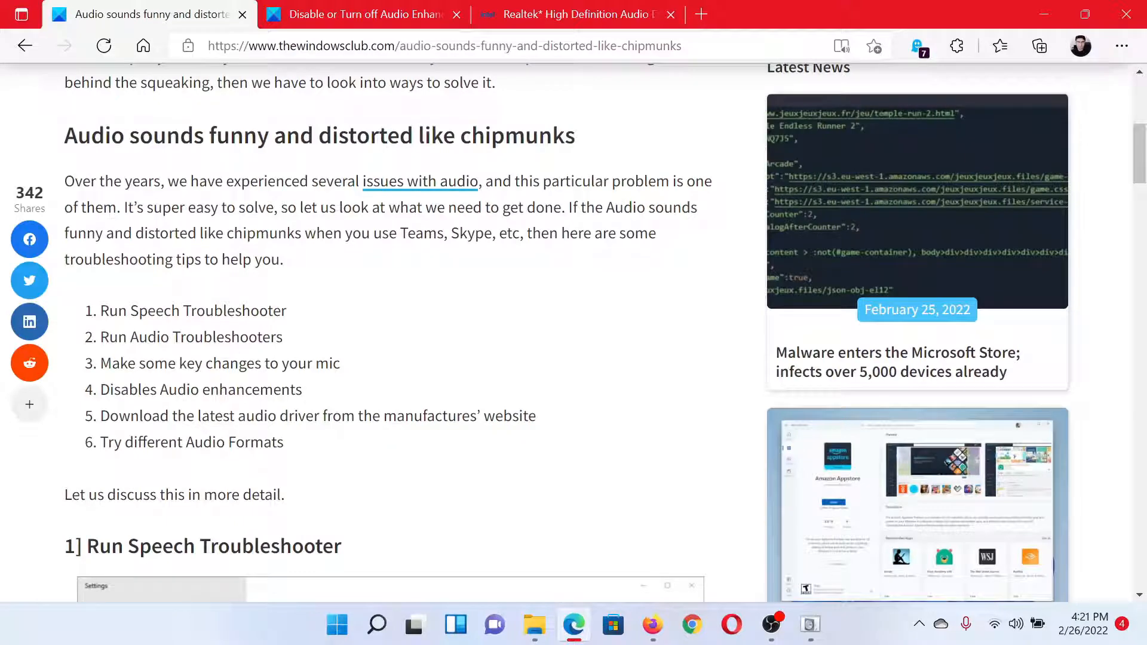
click(359, 14)
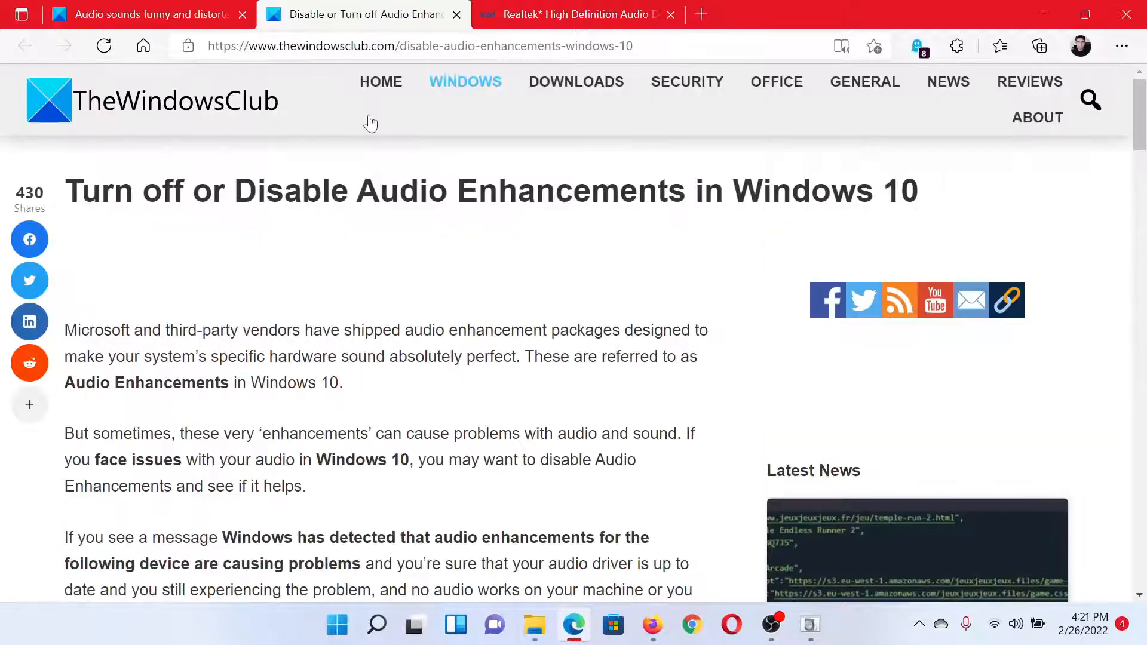
scroll(down, 3)
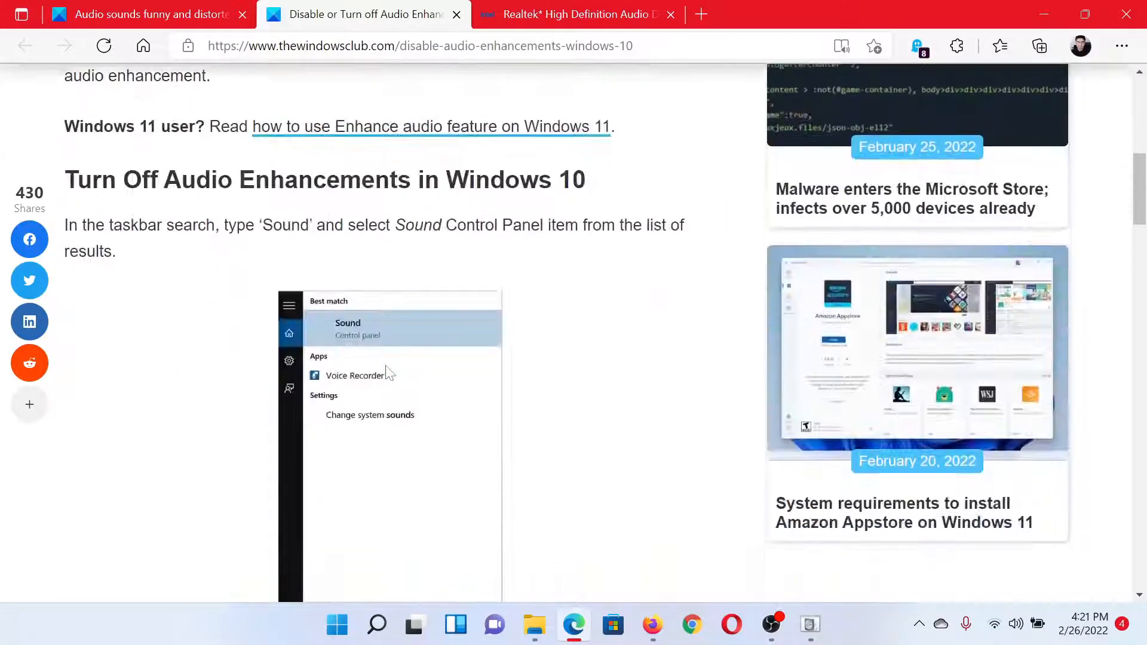
scroll(down, 3)
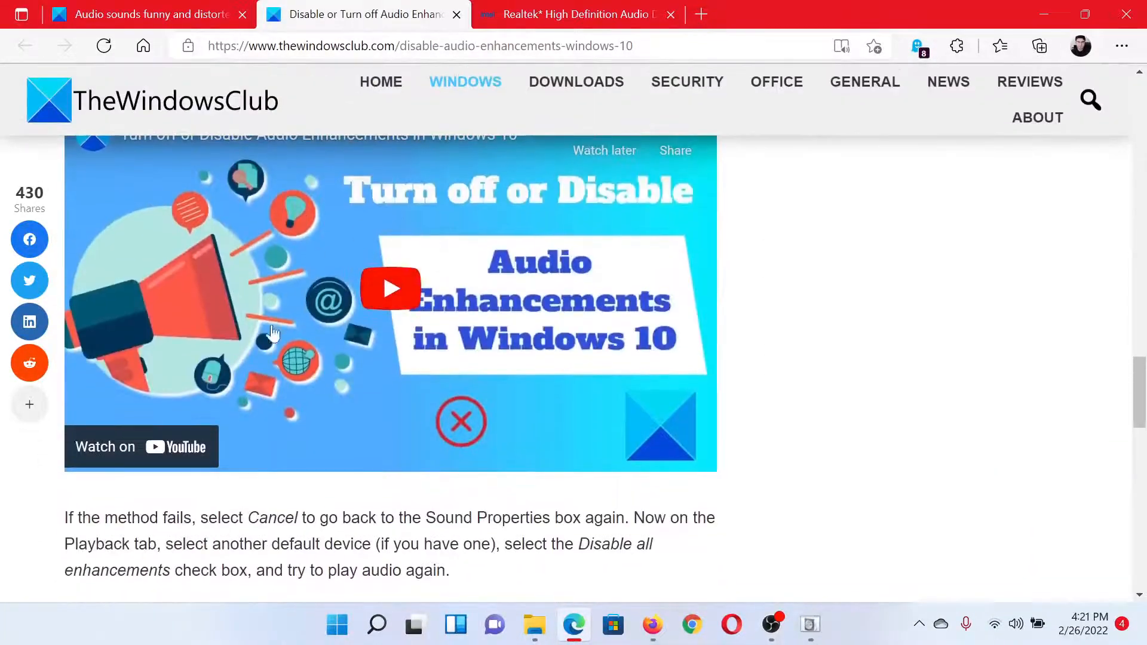
click(143, 14)
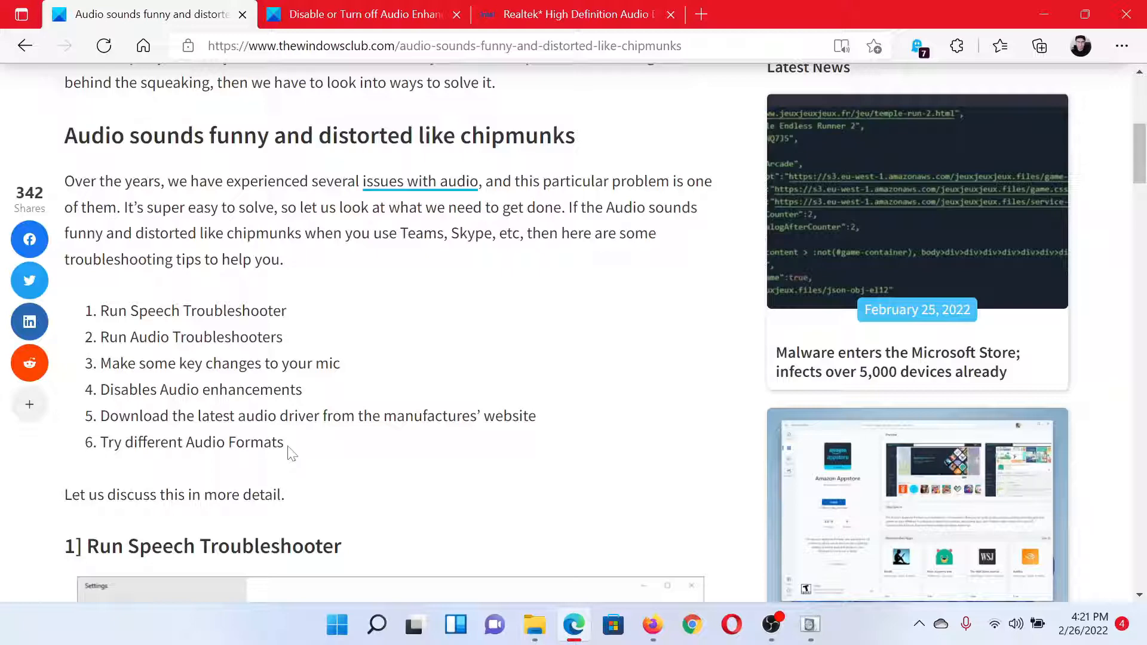
- Scroll past the driver downloads fix to section 6] Try different Audio Formats
scroll(down, 3)
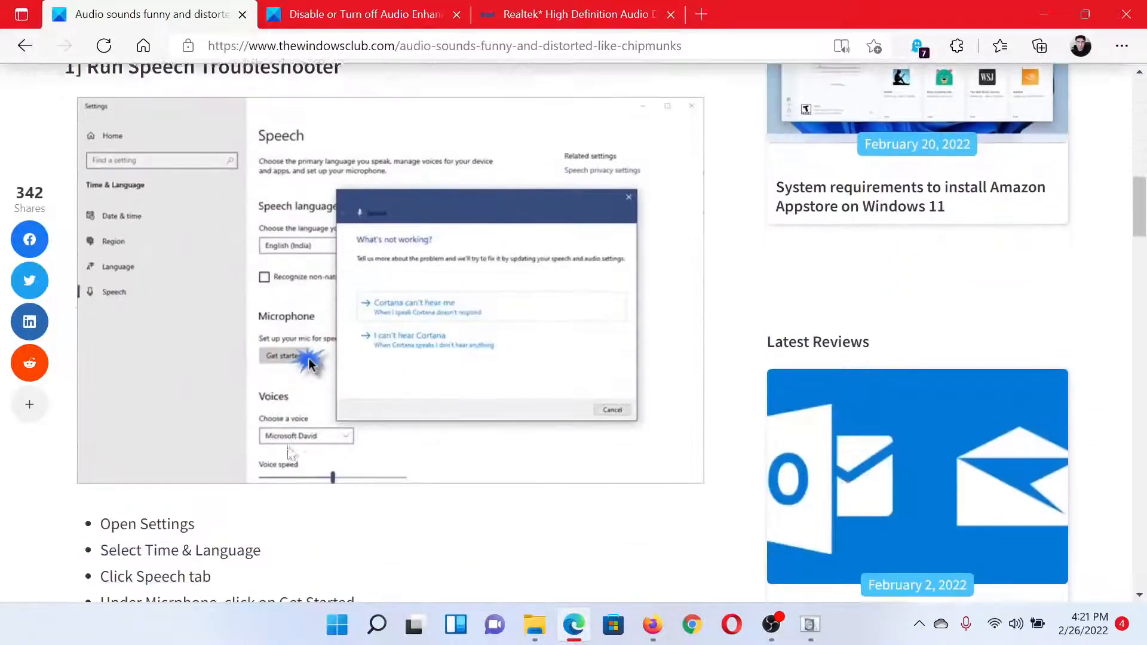
scroll(down, 3)
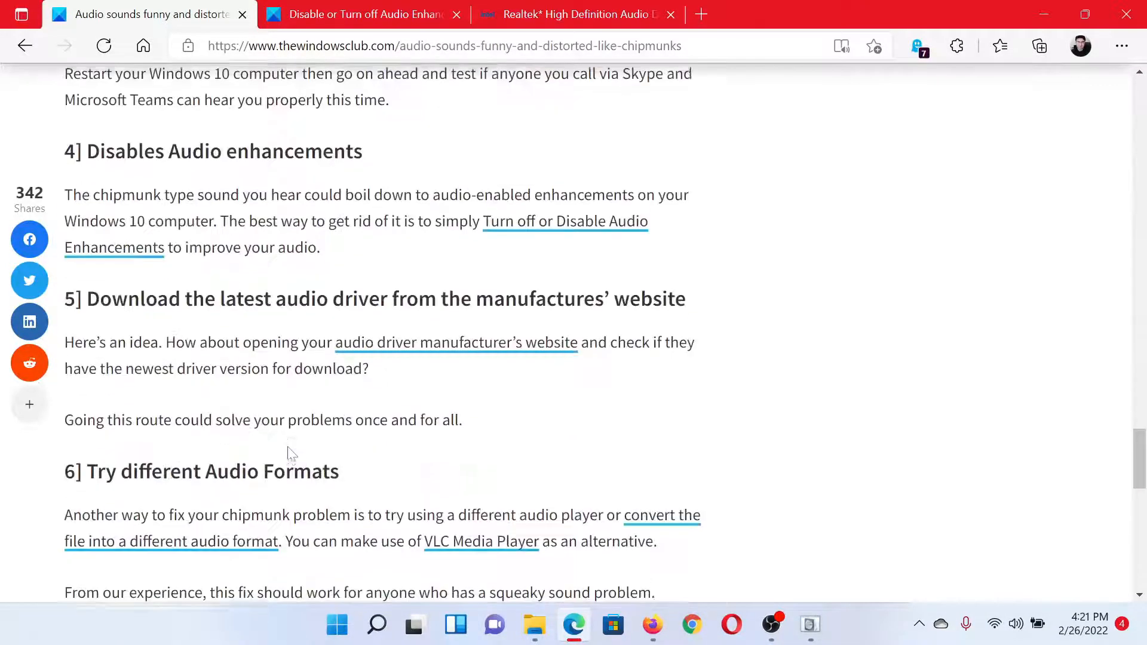
scroll(down, 3)
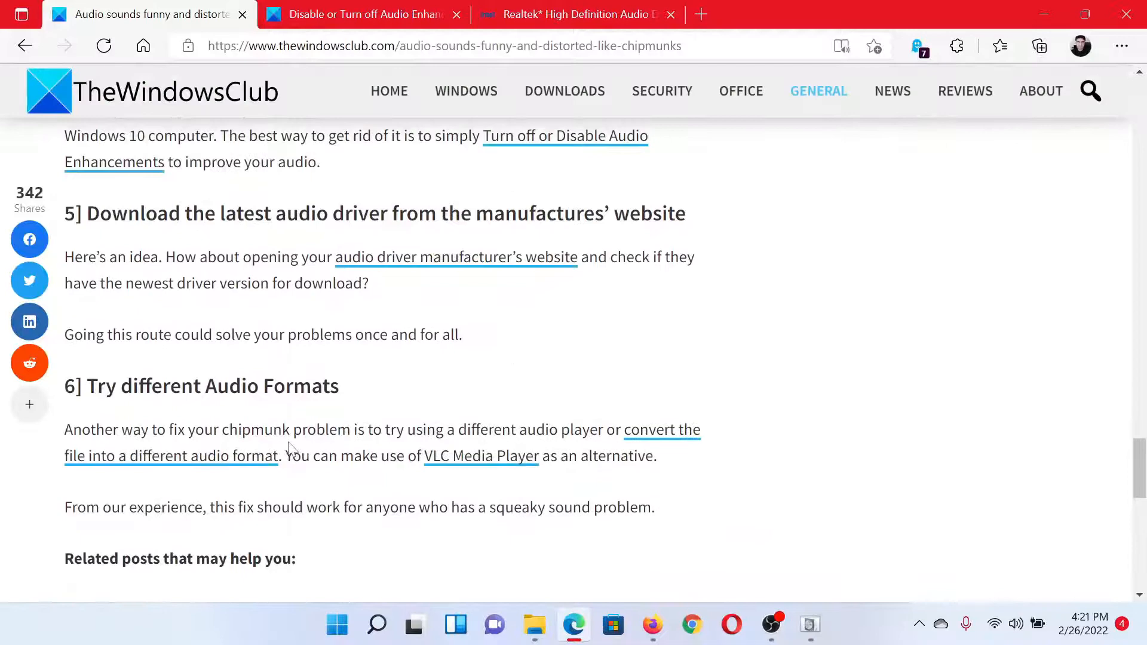